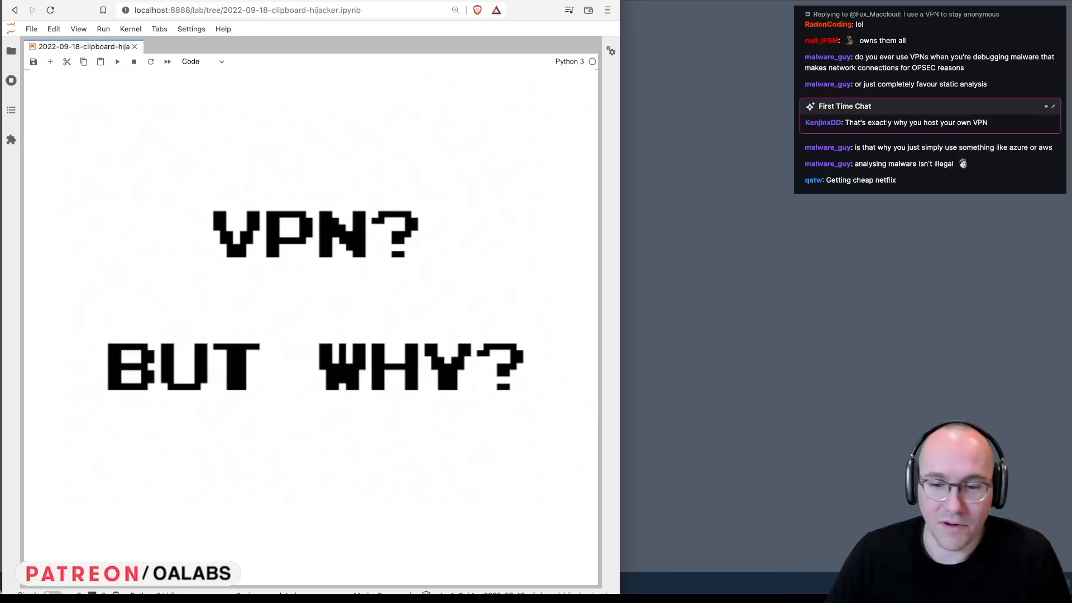
{"action": "scroll", "scroll_direction": "down", "scroll_amount": 3}
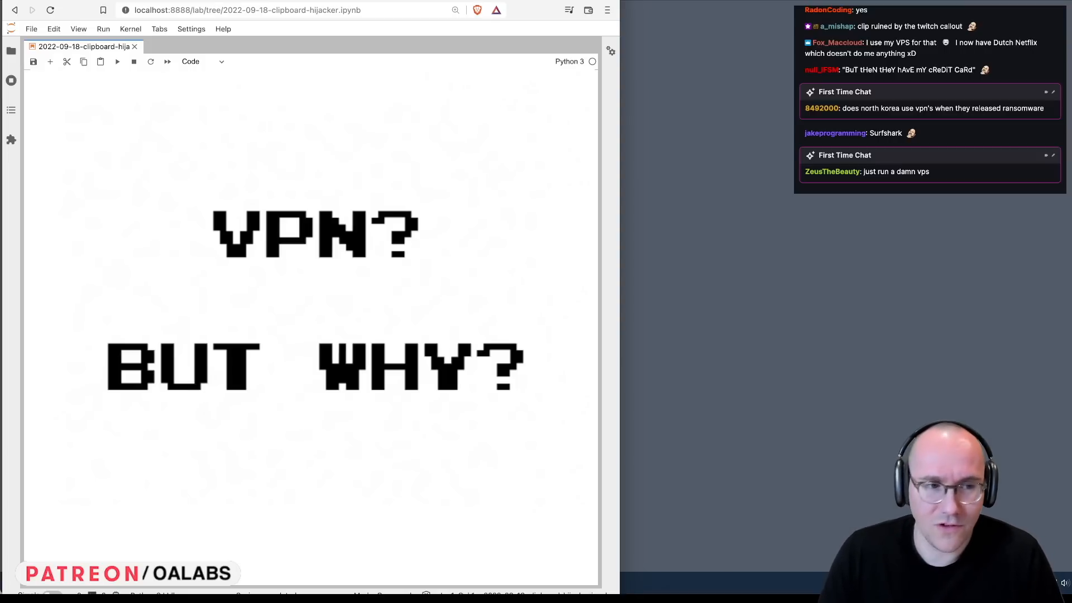
{"action": "scroll", "scroll_direction": "down", "scroll_amount": 3}
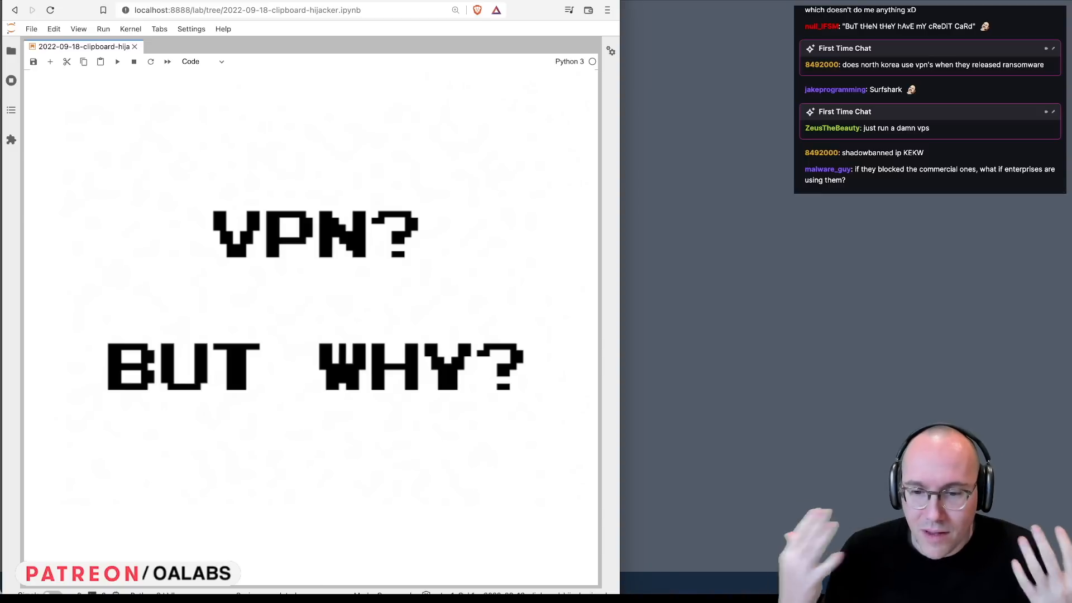
{"action": "scroll", "scroll_direction": "down", "scroll_amount": 3}
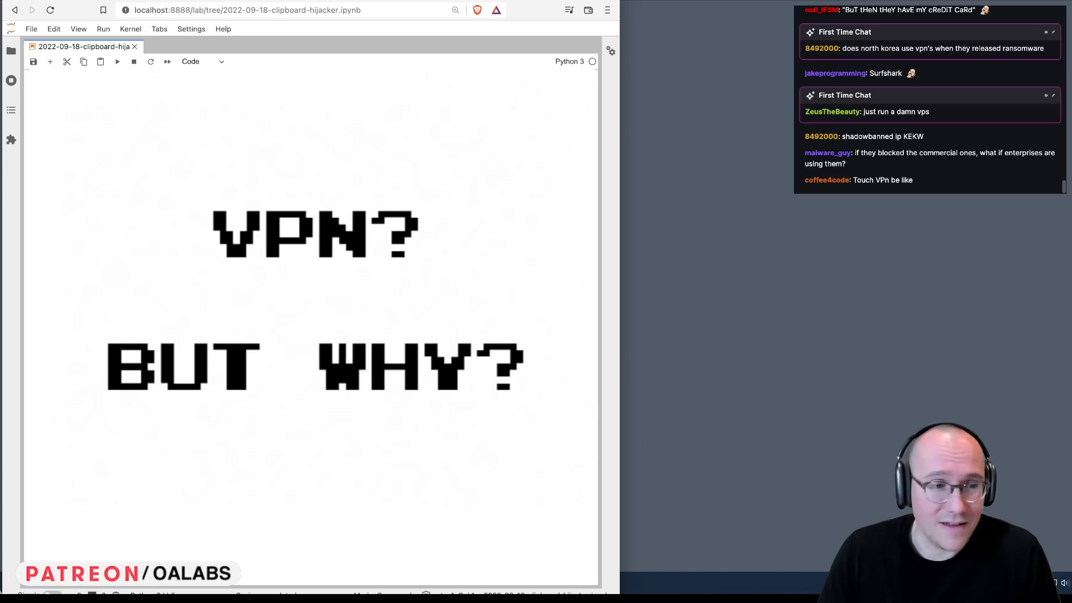